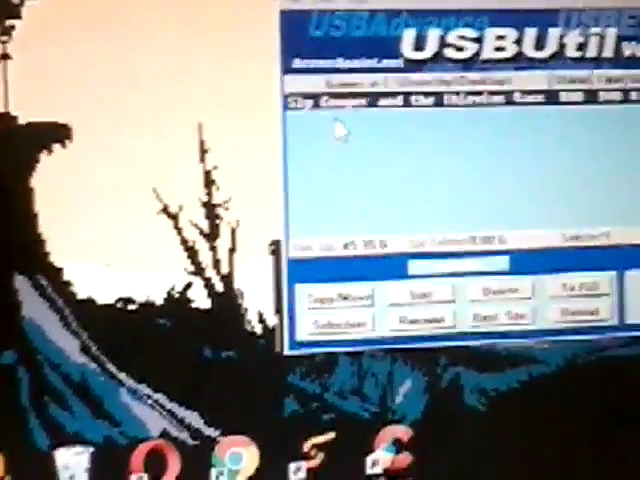
# Open USBUtil's File menu to reach the Open ISO to create game(s) option
pyautogui.click(300, 10)
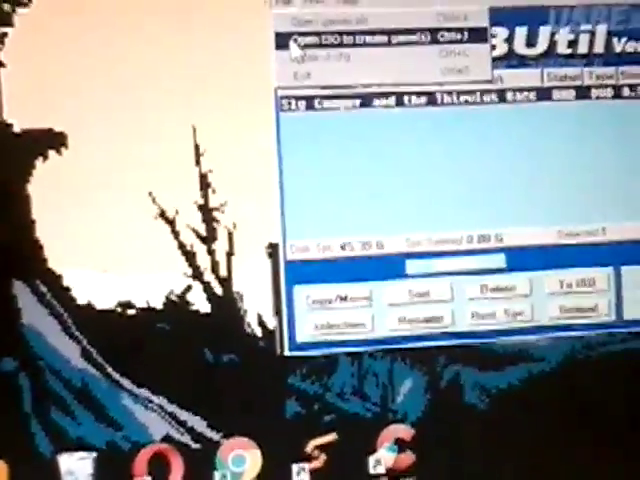